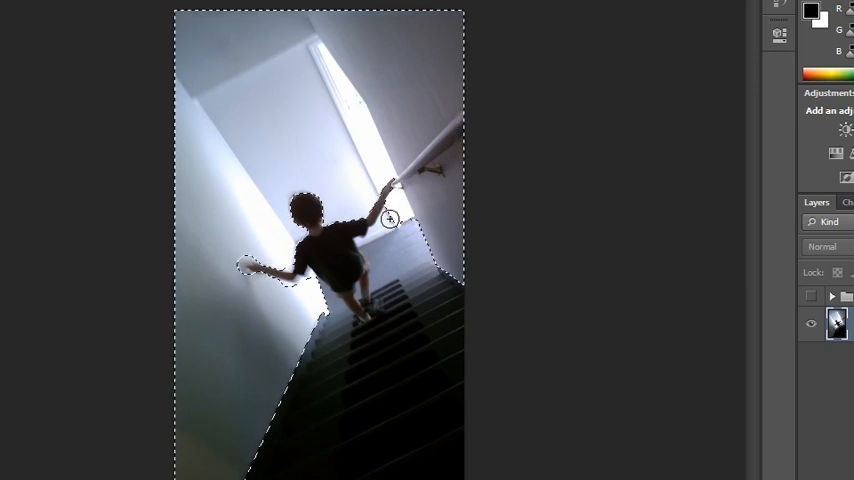
pyautogui.moveTo(528, 199)
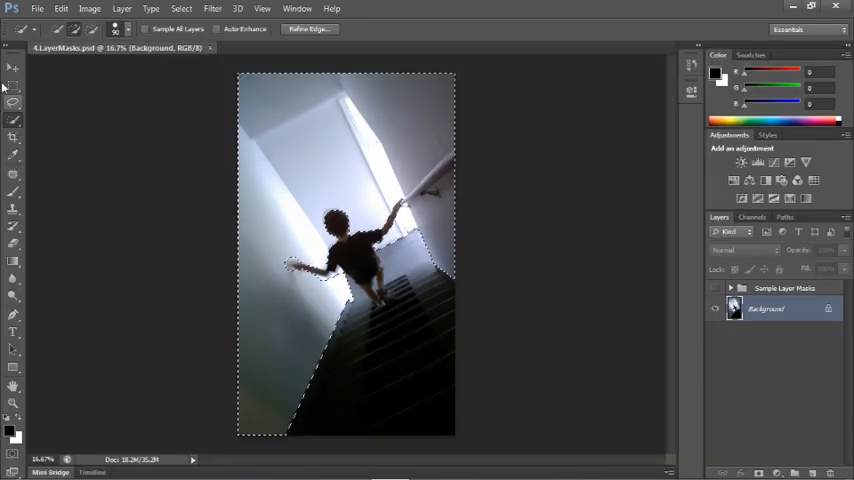
# Open the adjustment layer type list for the selected wall area
pyautogui.click(13, 67)
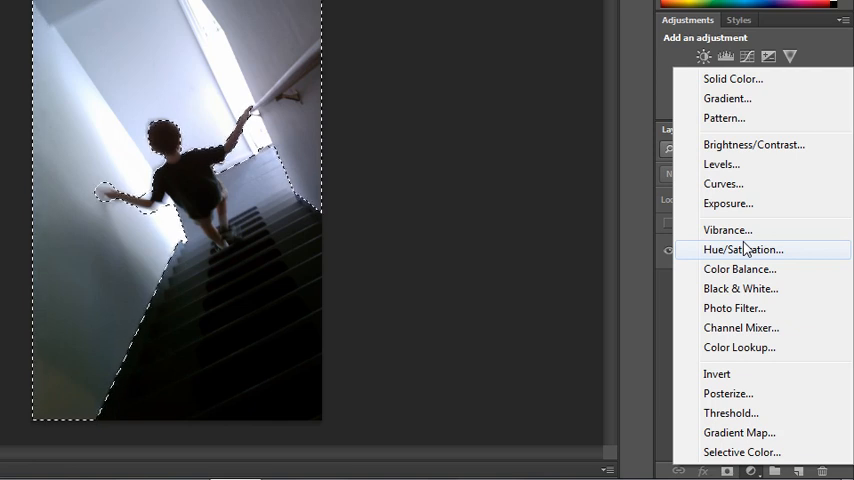
# Add a wall-masked Vibrance layer with vibrance +93 and saturation +100
pyautogui.click(727, 230)
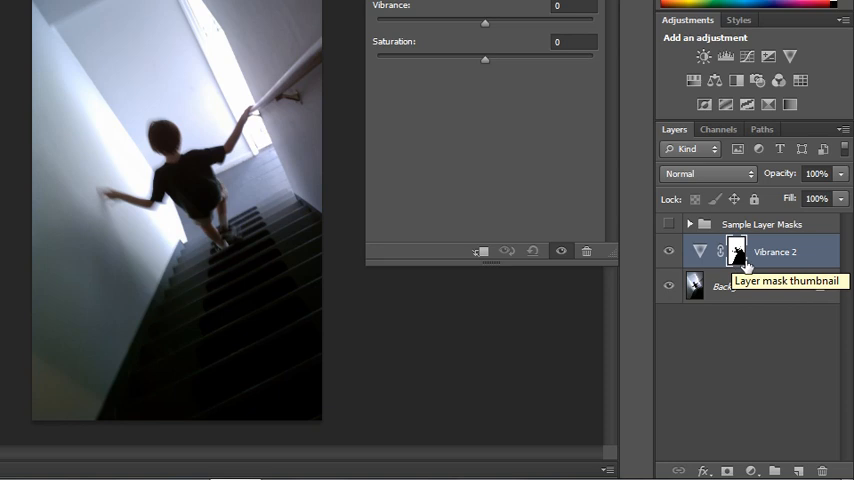
pyautogui.moveTo(737, 258)
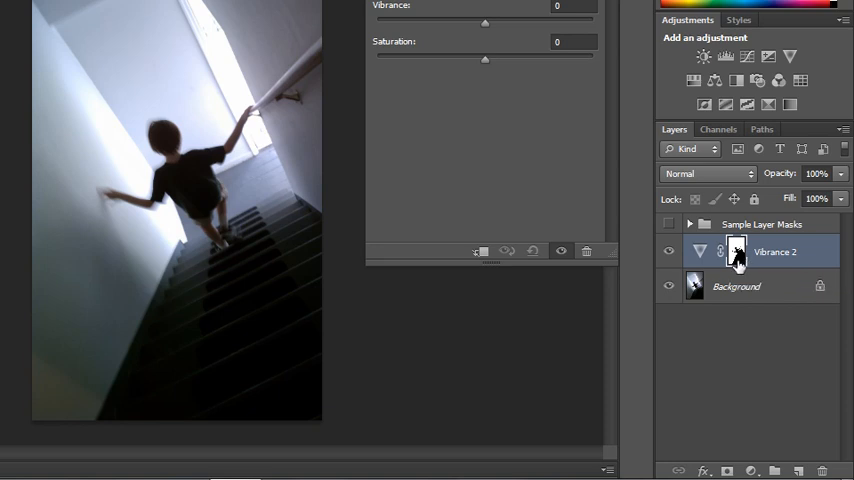
pyautogui.moveTo(485, 93); pyautogui.dragTo(530, 93)
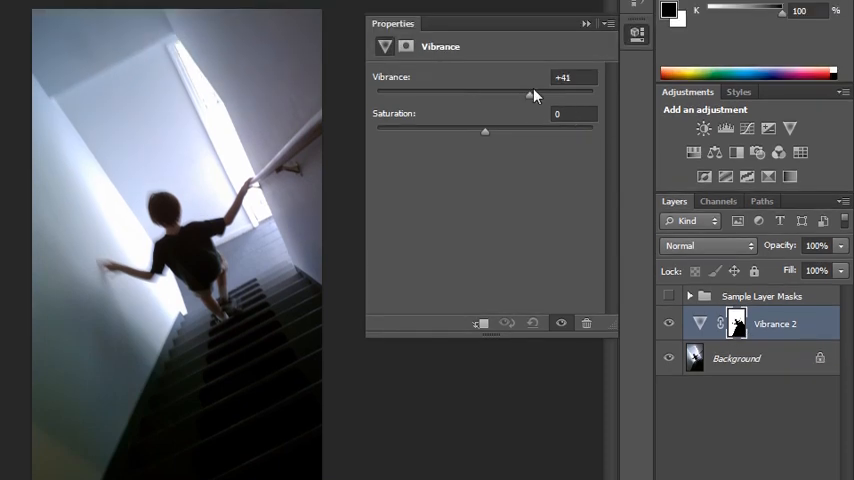
pyautogui.moveTo(529, 93); pyautogui.dragTo(586, 93)
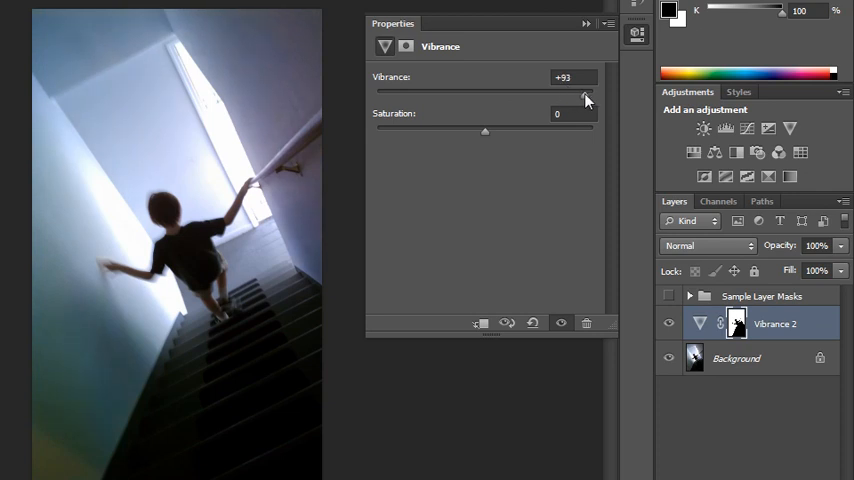
pyautogui.moveTo(485, 130); pyautogui.dragTo(488, 130)
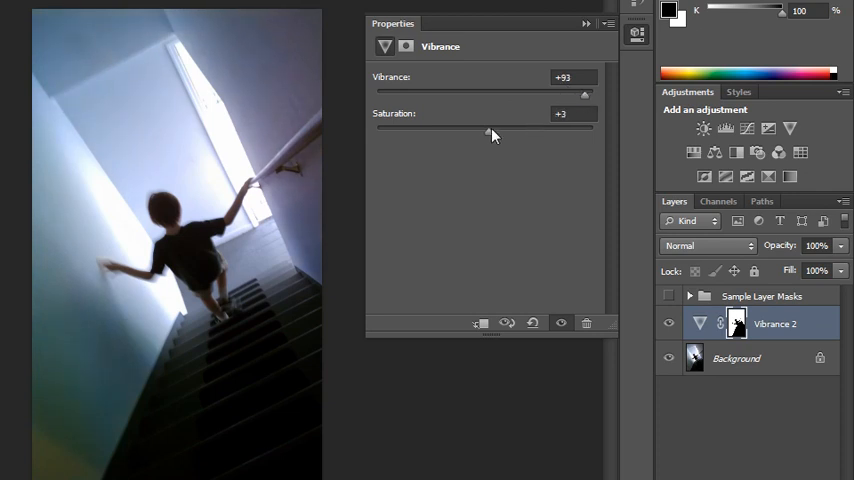
pyautogui.moveTo(490, 131); pyautogui.dragTo(560, 131)
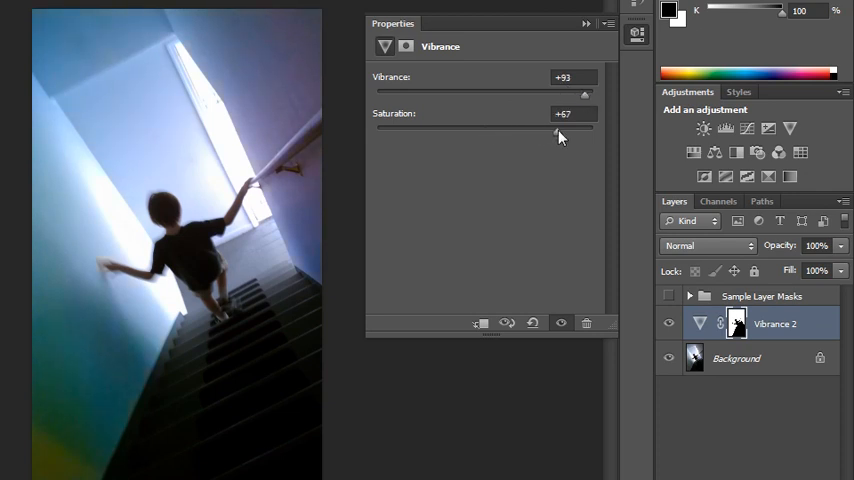
pyautogui.moveTo(560, 130); pyautogui.dragTo(592, 130)
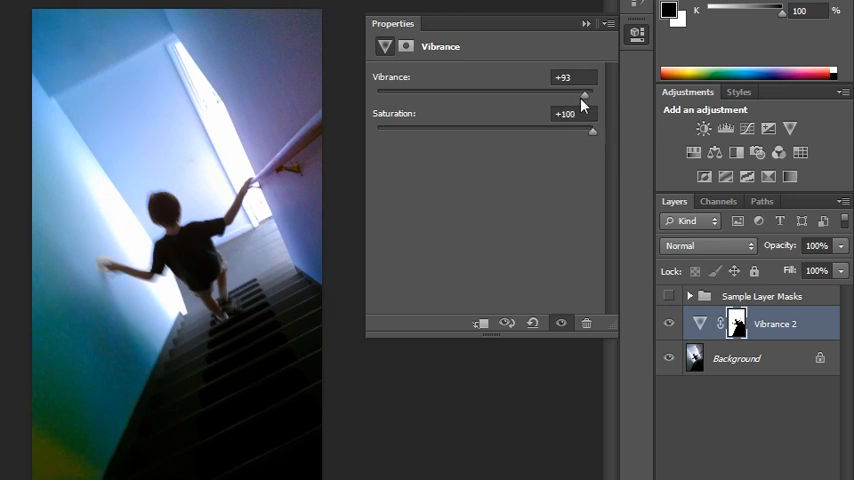
pyautogui.moveTo(585, 97); pyautogui.dragTo(593, 97)
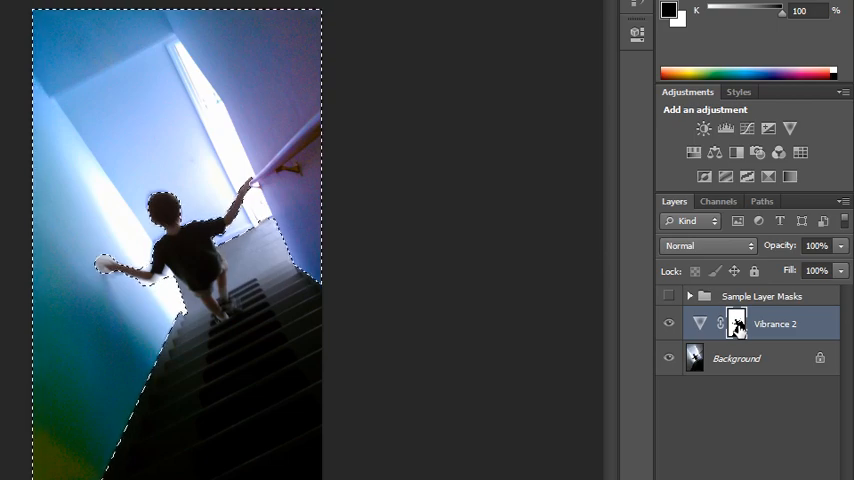
# Load the Vibrance layer's wall mask as a selection
pyautogui.click(181, 8)
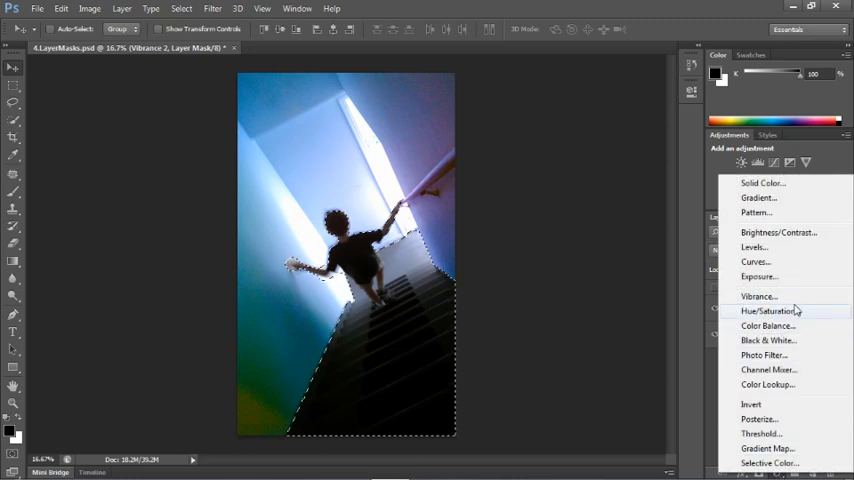
# Add a stairs-masked Hue/Saturation layer with hue -119 and saturation about +69
pyautogui.click(768, 311)
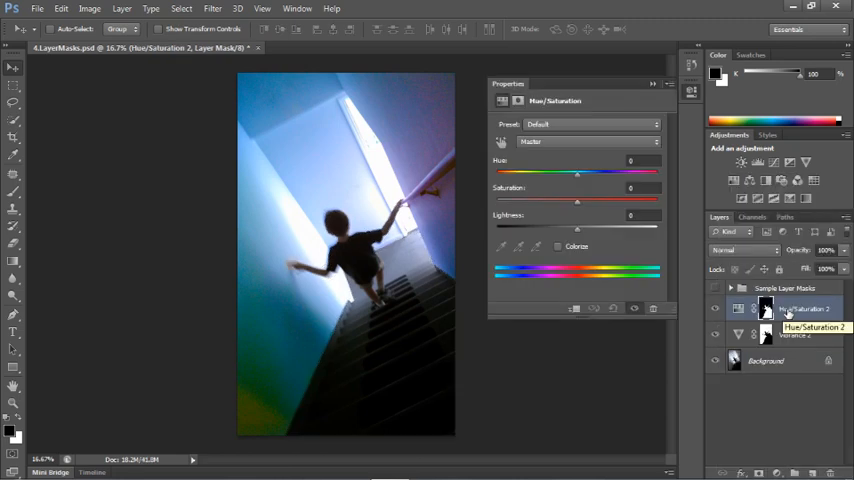
pyautogui.moveTo(621, 241)
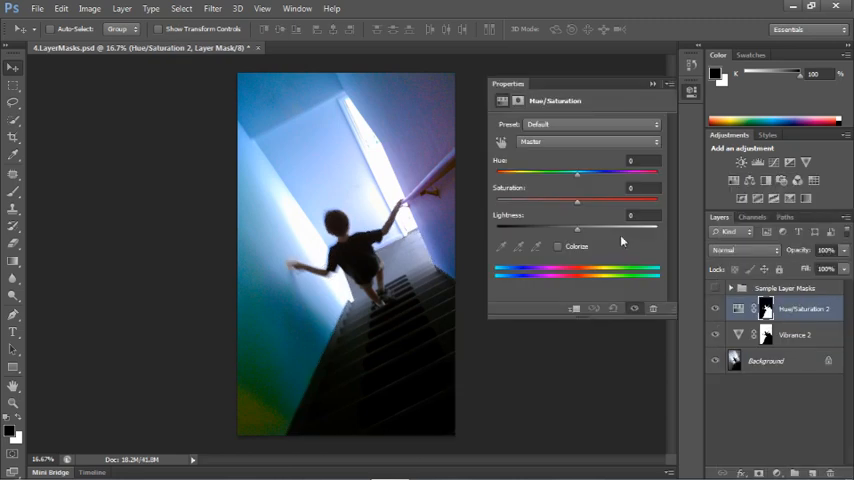
pyautogui.moveTo(577, 173); pyautogui.dragTo(577, 150)
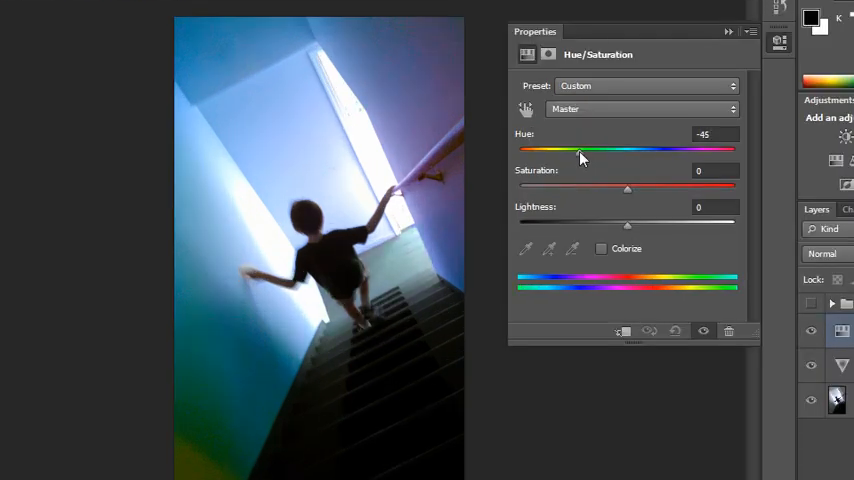
pyautogui.moveTo(578, 150); pyautogui.dragTo(547, 150)
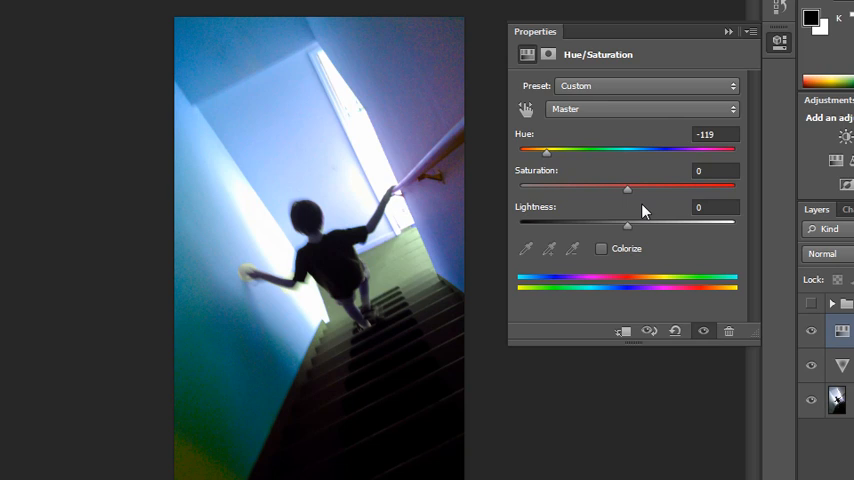
pyautogui.moveTo(627, 189); pyautogui.dragTo(635, 189)
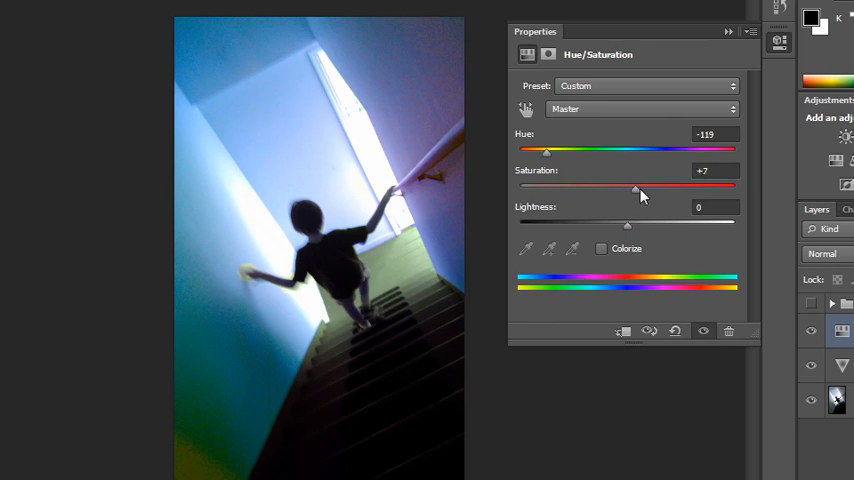
pyautogui.moveTo(634, 187); pyautogui.dragTo(703, 187)
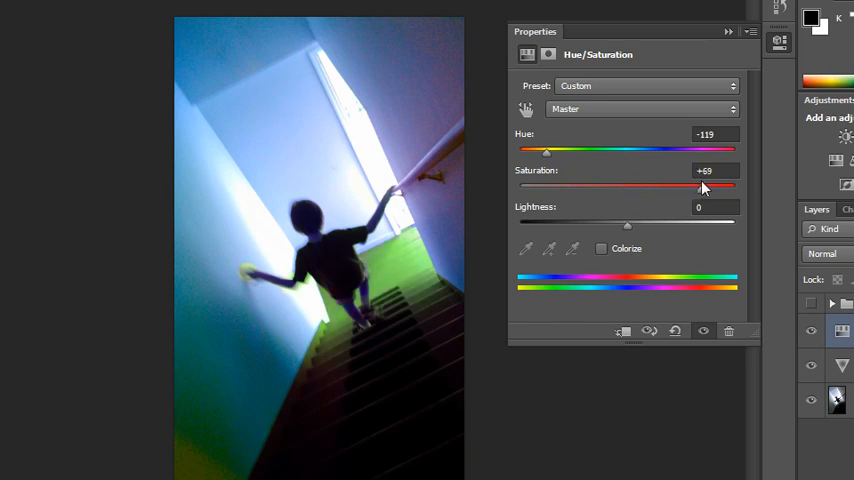
pyautogui.moveTo(703, 187); pyautogui.dragTo(695, 187)
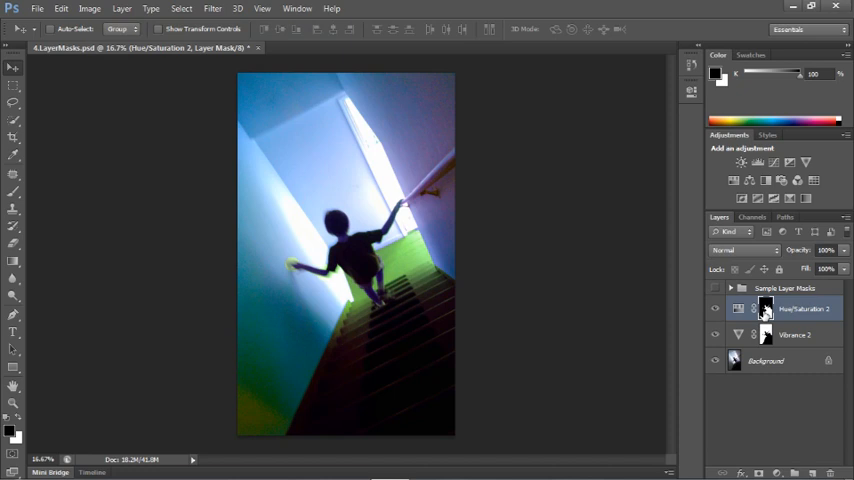
pyautogui.moveTo(648, 336)
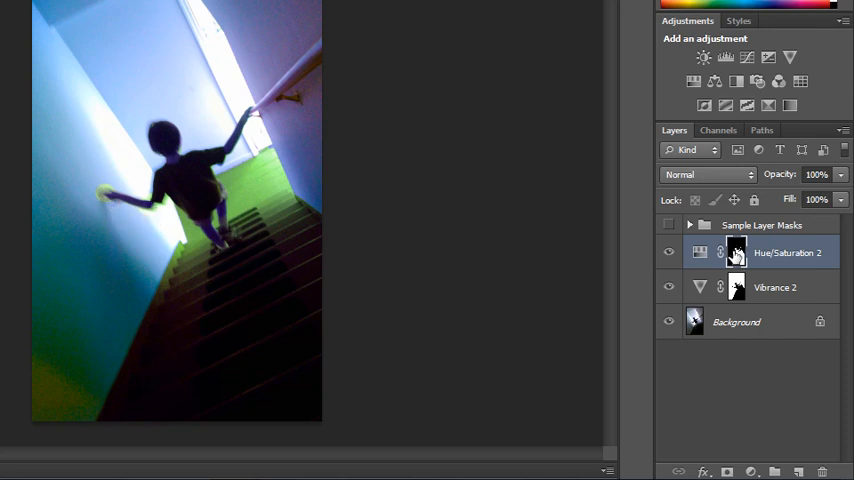
pyautogui.moveTo(736, 252)
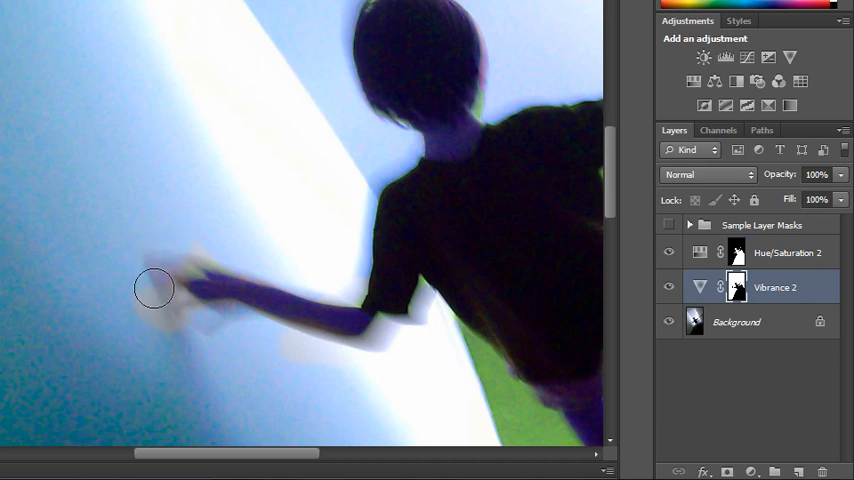
# Paint the Vibrance 2 mask edge along the boy's outstretched arm and hand
pyautogui.moveTo(155, 288); pyautogui.dragTo(277, 343)
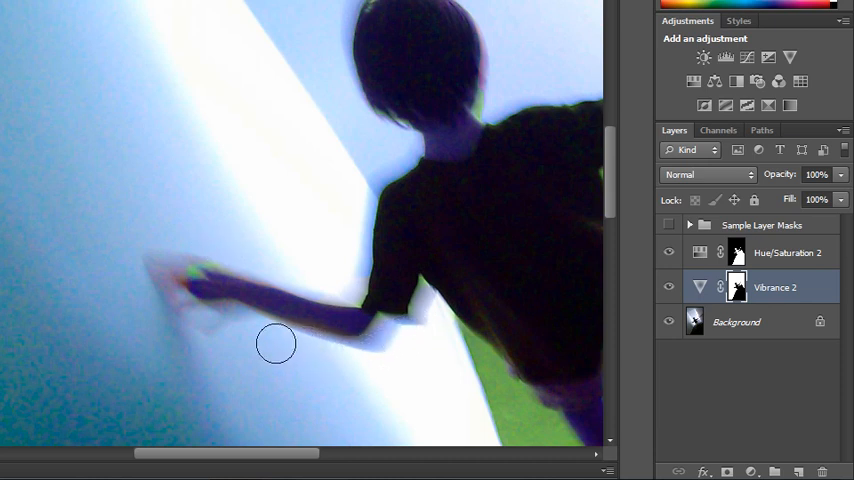
pyautogui.moveTo(405, 334)
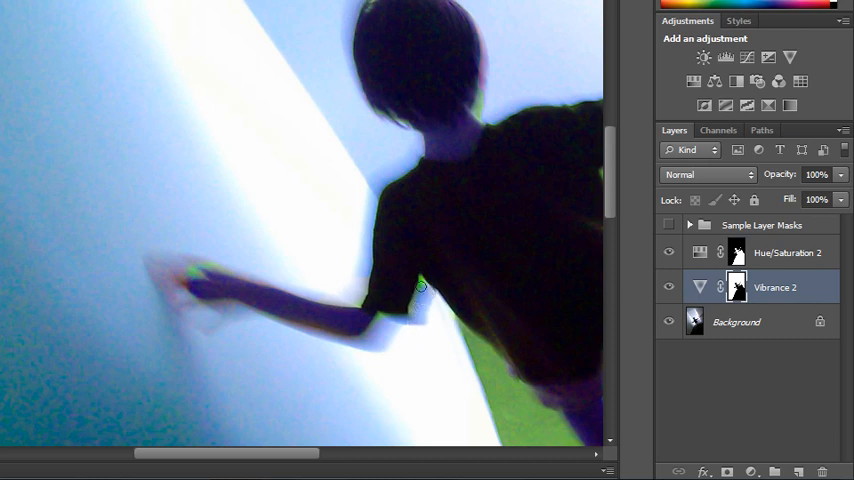
pyautogui.moveTo(505, 325)
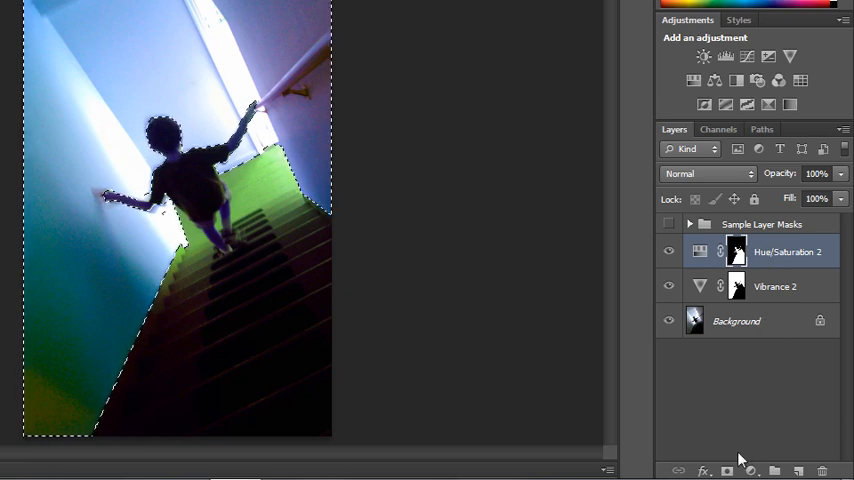
# Add a masked Levels adjustment and drag the black input slider to deepen shadows
pyautogui.click(703, 56)
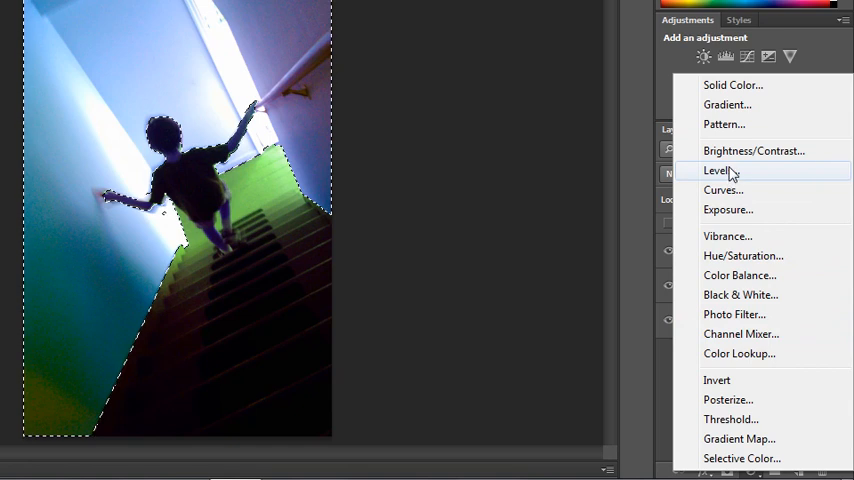
pyautogui.click(717, 170)
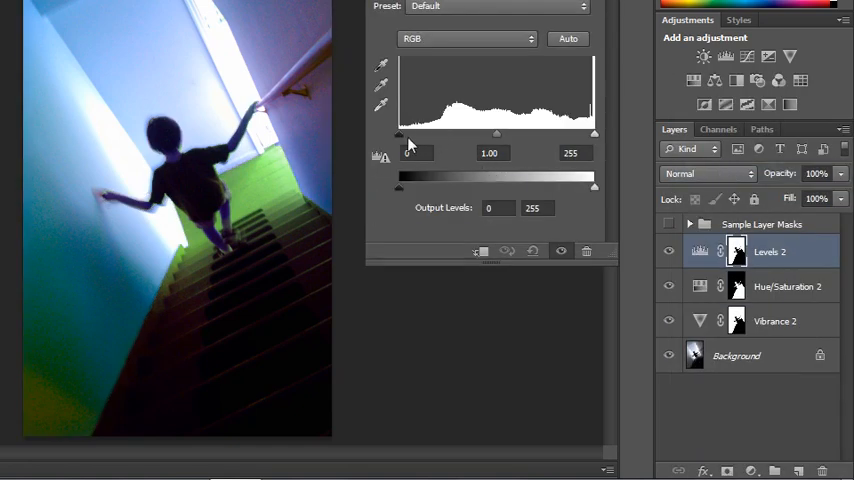
pyautogui.moveTo(496, 134); pyautogui.dragTo(520, 134)
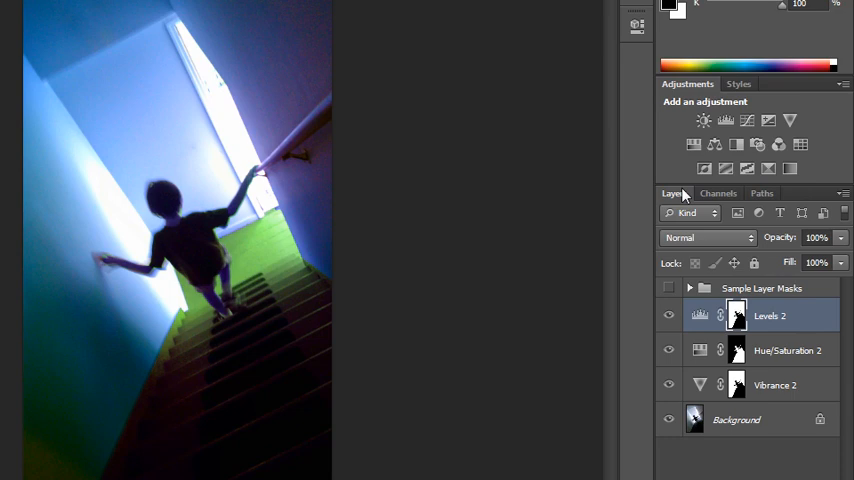
# Add a masked Pattern fill layer using the bubble pattern at 585% scale
pyautogui.click(736, 315)
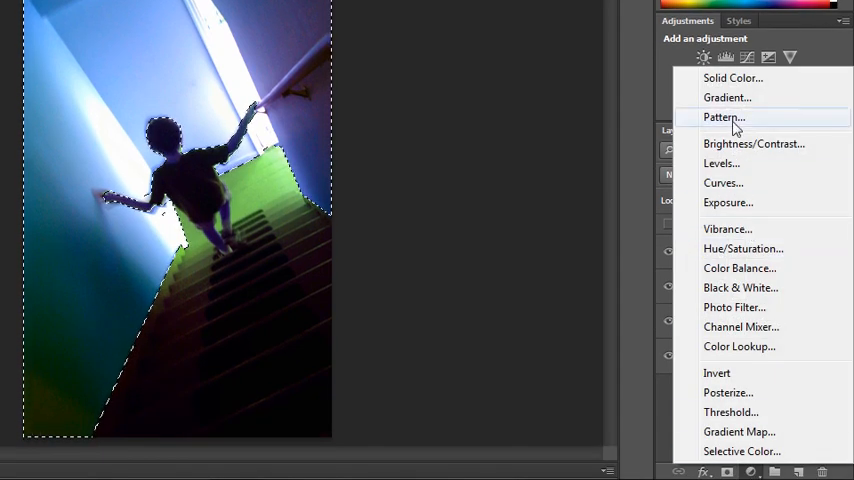
pyautogui.click(723, 117)
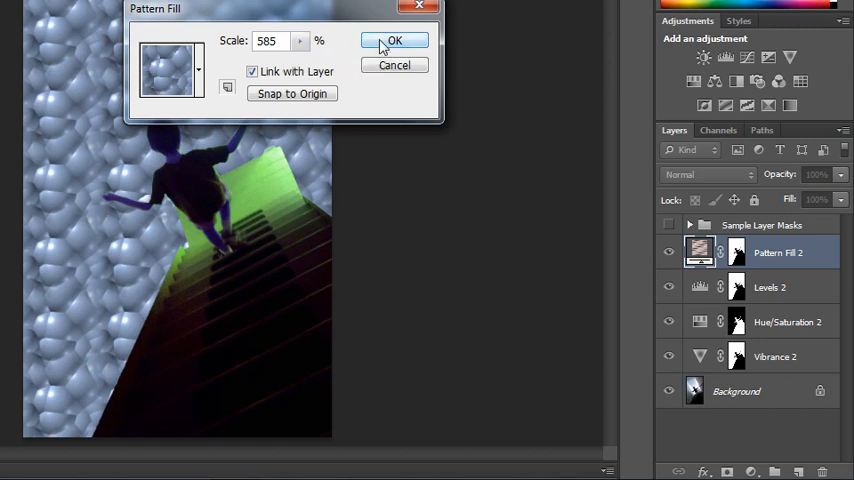
pyautogui.click(393, 40)
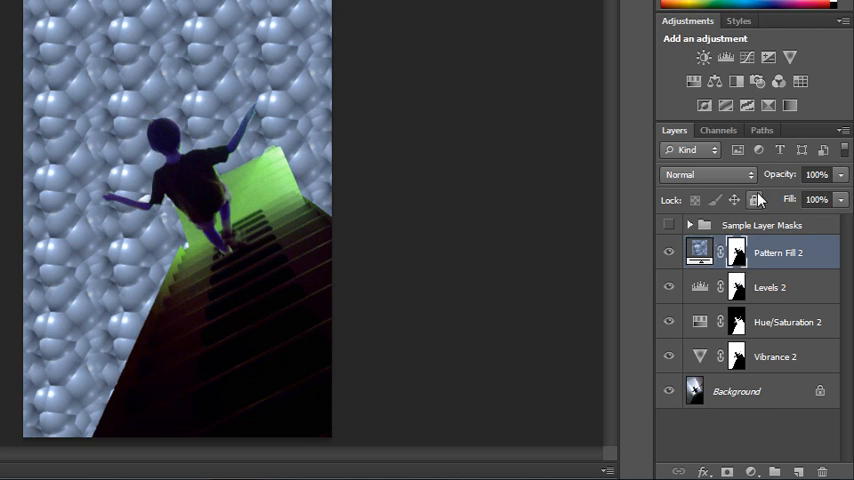
# Blend the bubble pattern layer in Overlay mode at 51% opacity
pyautogui.click(708, 174)
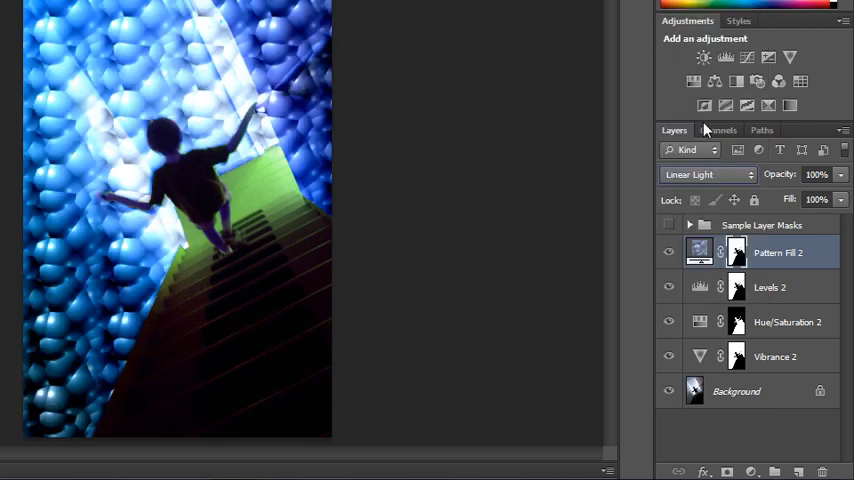
pyautogui.click(707, 174)
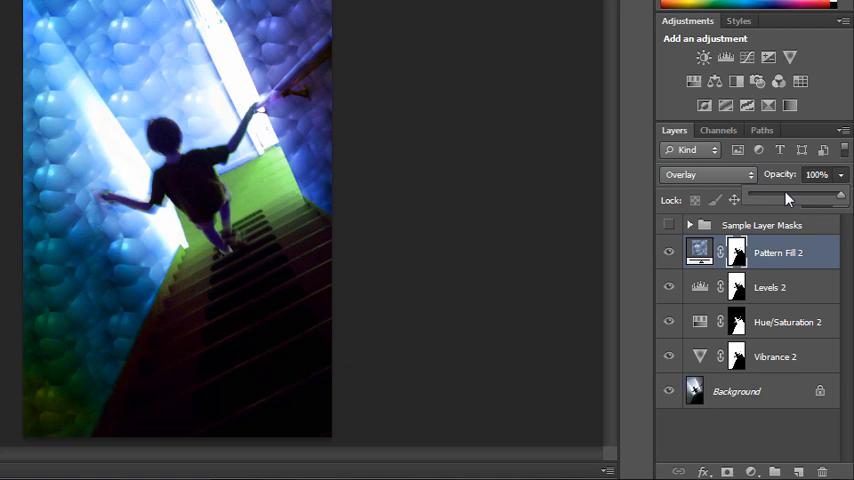
pyautogui.moveTo(835, 188); pyautogui.dragTo(798, 195)
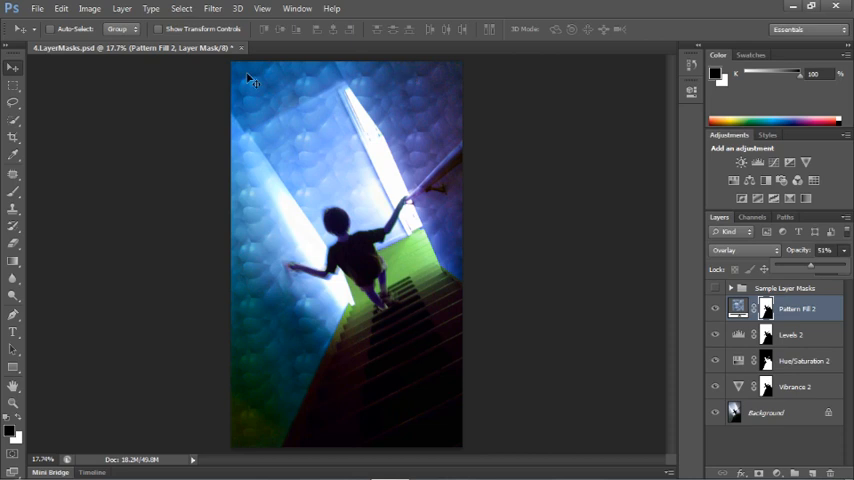
pyautogui.moveTo(770, 318)
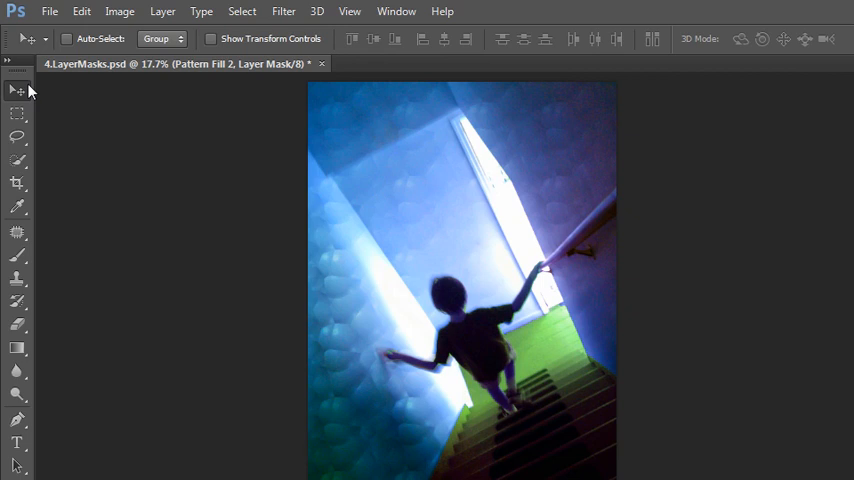
pyautogui.moveTo(117, 90)
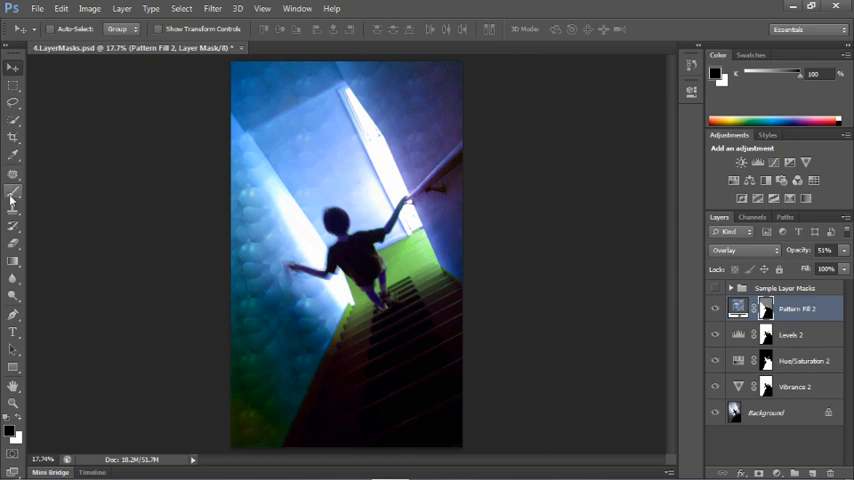
# Brush the Pattern Fill 2 mask over the upper and right walls, then return to Move
pyautogui.click(13, 194)
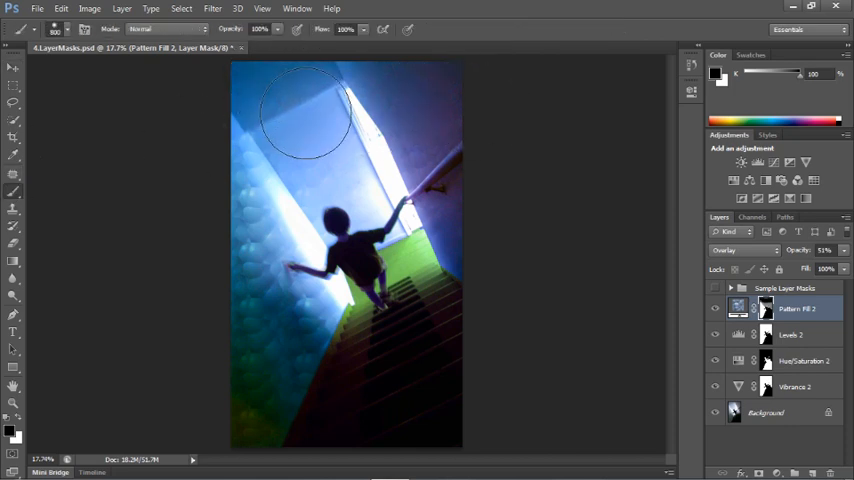
pyautogui.moveTo(307, 113); pyautogui.dragTo(447, 225)
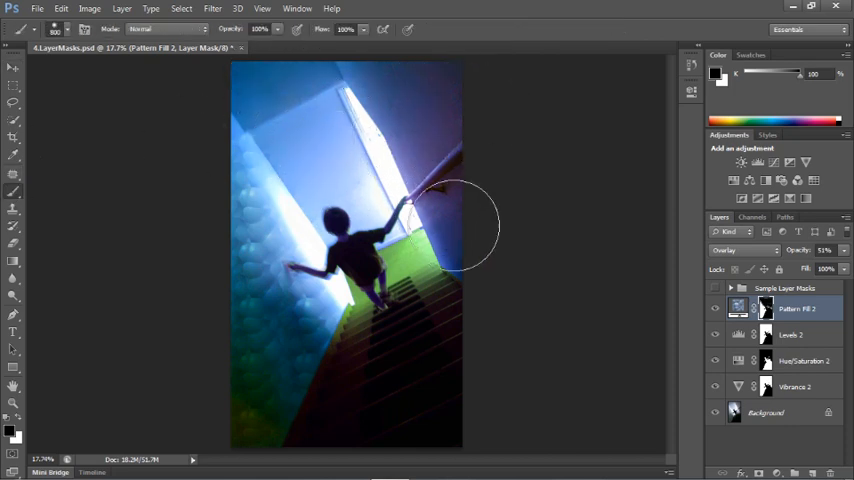
pyautogui.click(14, 70)
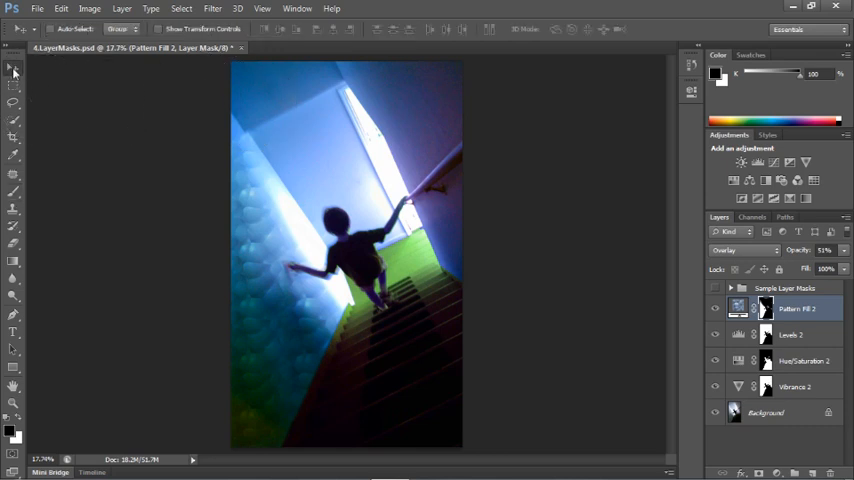
pyautogui.moveTo(50, 78)
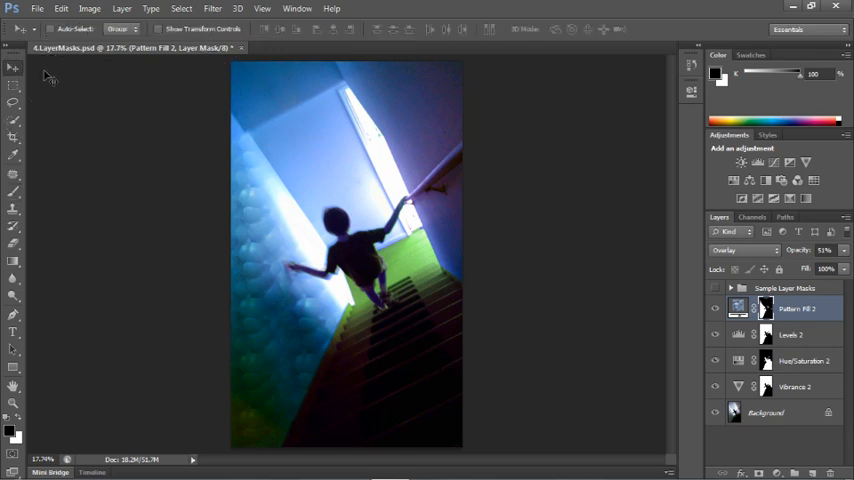